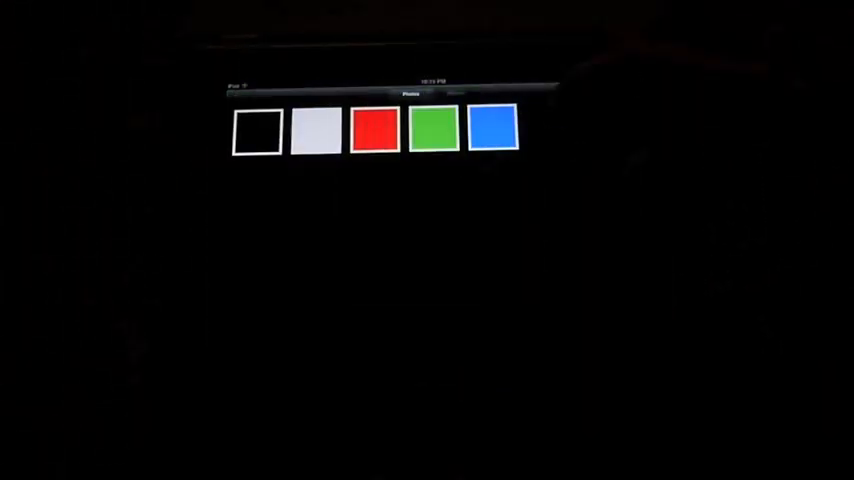
Step: Show the blue test image by itself in the full-screen viewer
left_click(492, 128)
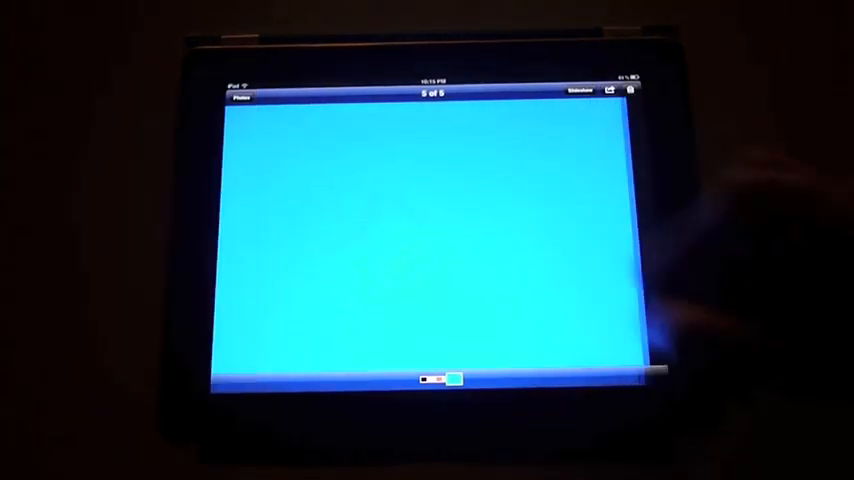